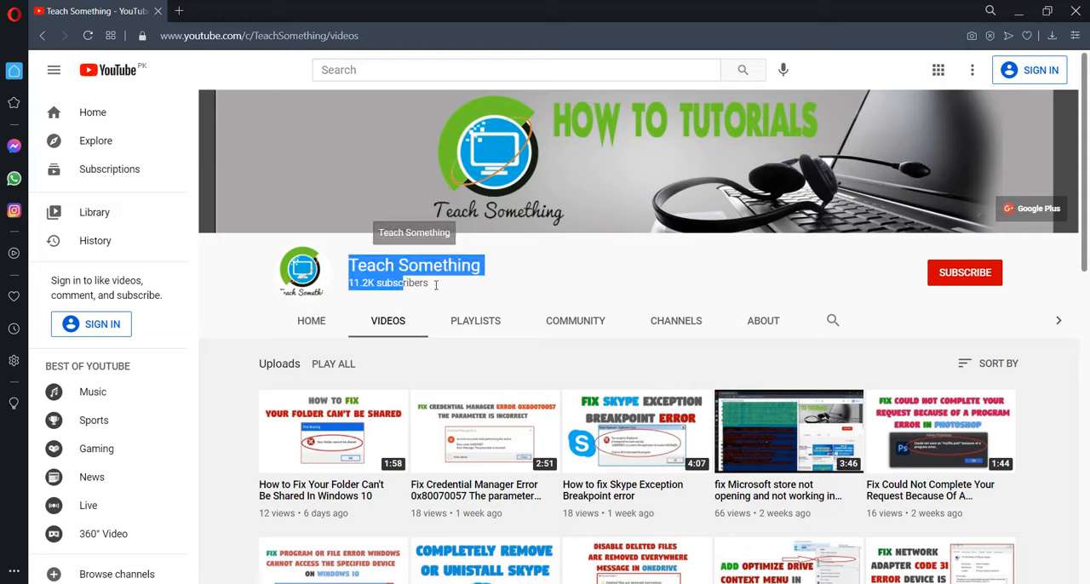
{"action": "mouse_move", "coordinate": [557, 279]}
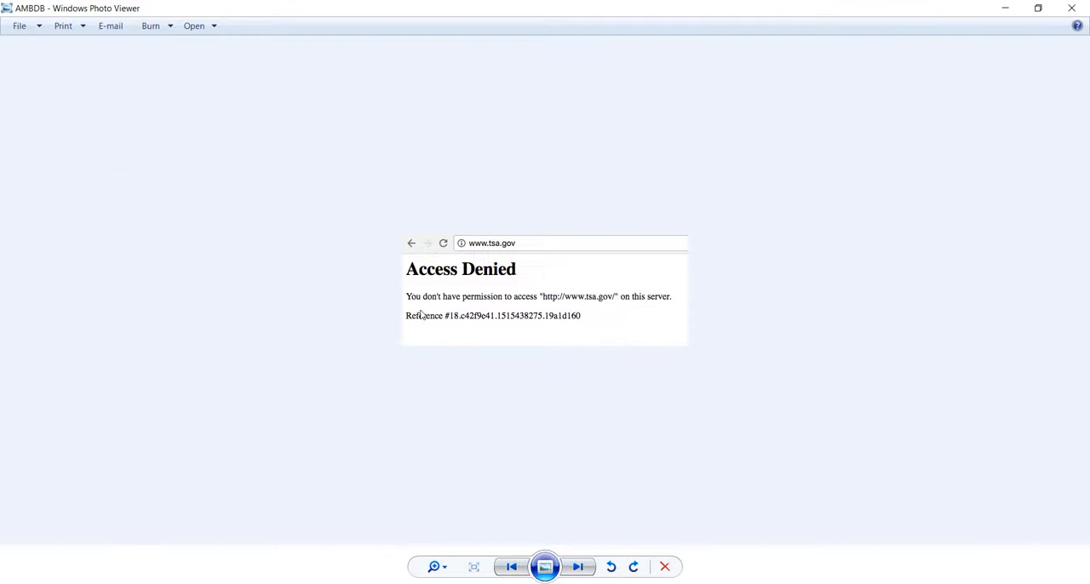
{"action": "mouse_move", "coordinate": [396, 439]}
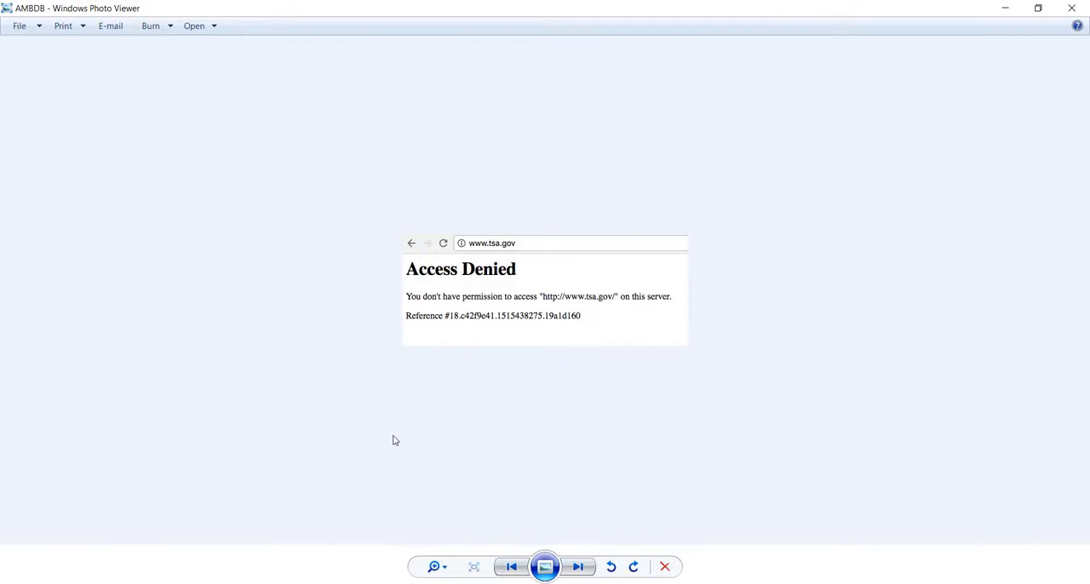
{"action": "mouse_move", "coordinate": [692, 276]}
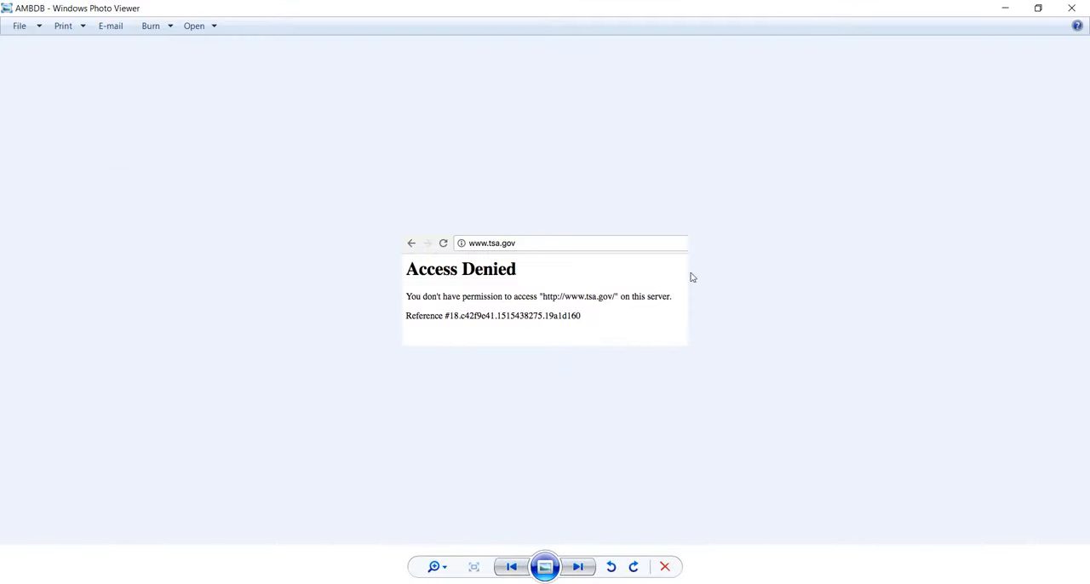
{"action": "mouse_move", "coordinate": [232, 417]}
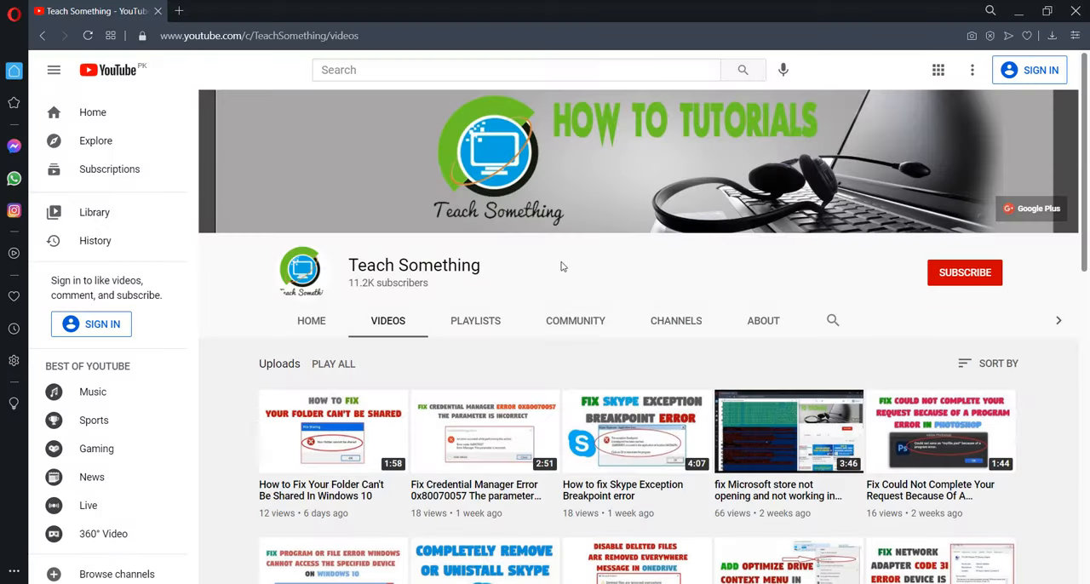
{"action": "mouse_move", "coordinate": [574, 259]}
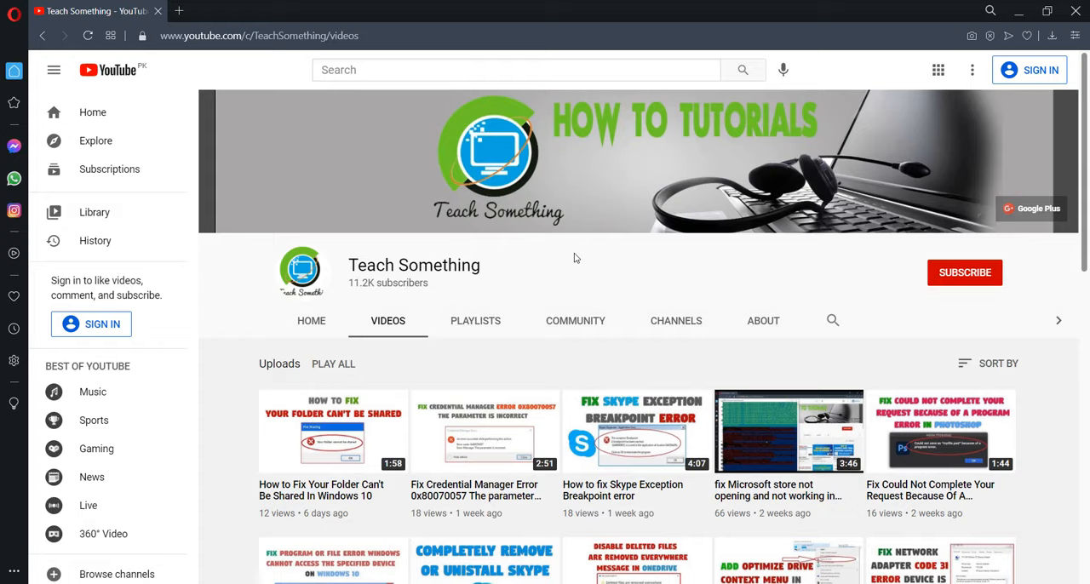
{"action": "mouse_move", "coordinate": [984, 287]}
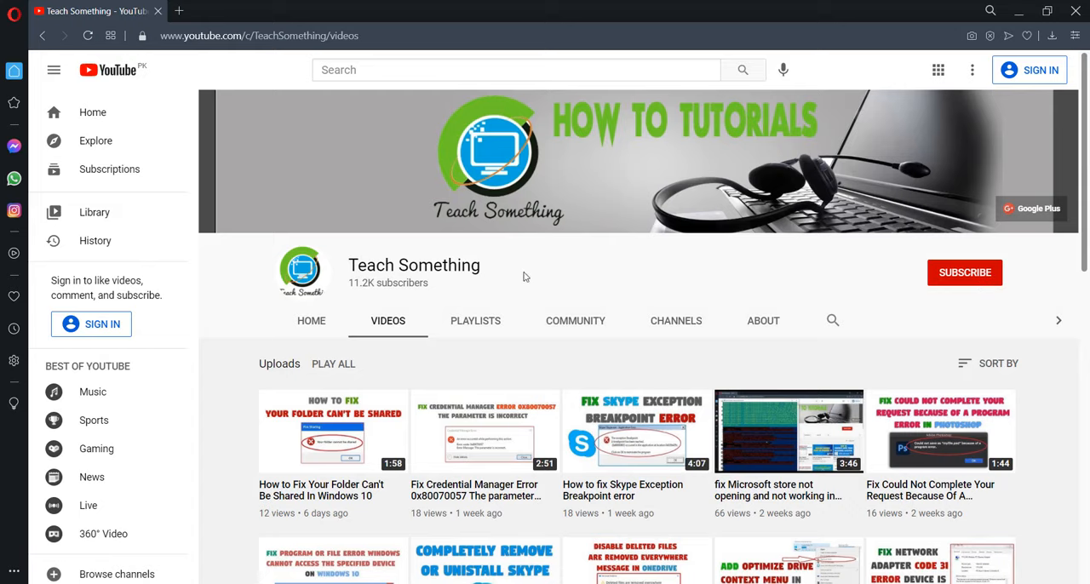
{"action": "mouse_move", "coordinate": [566, 273]}
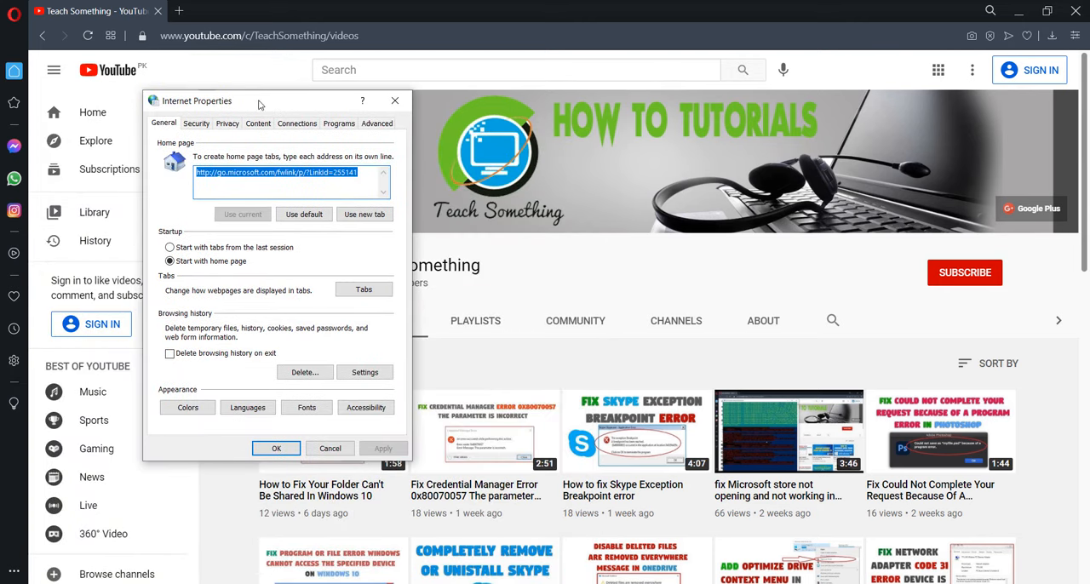
- Uncheck 'Use a proxy server for your LAN' in Connections > LAN settings and confirm
{"action": "left_click", "coordinate": [296, 122]}
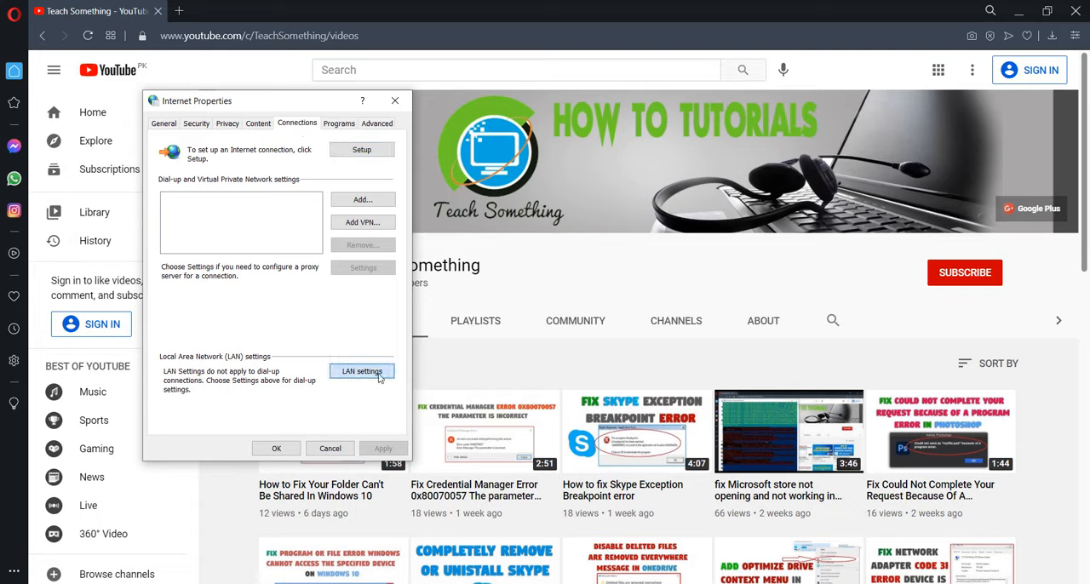
{"action": "left_click", "coordinate": [362, 372]}
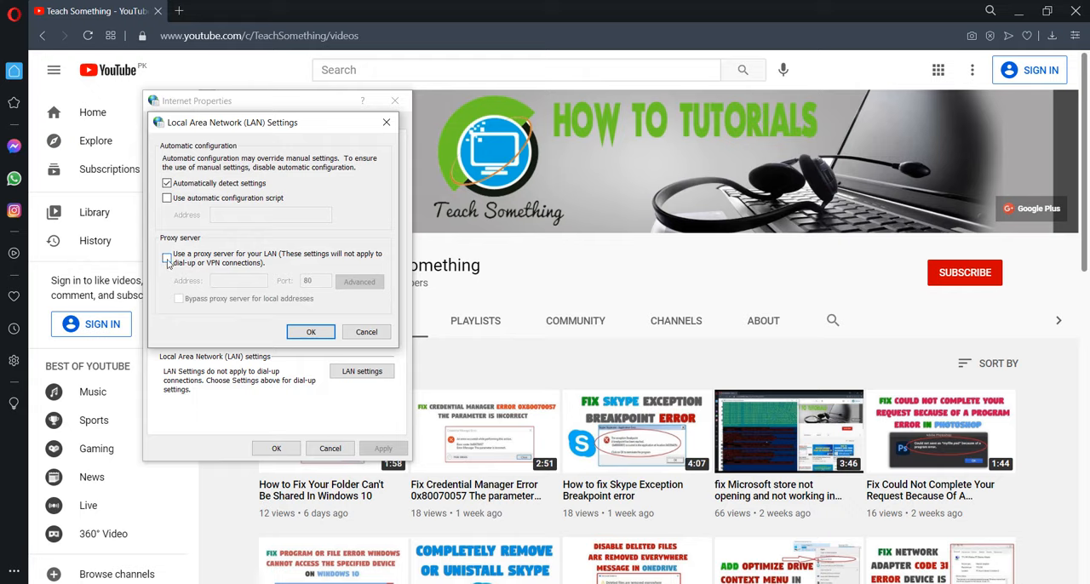
{"action": "left_click", "coordinate": [167, 259]}
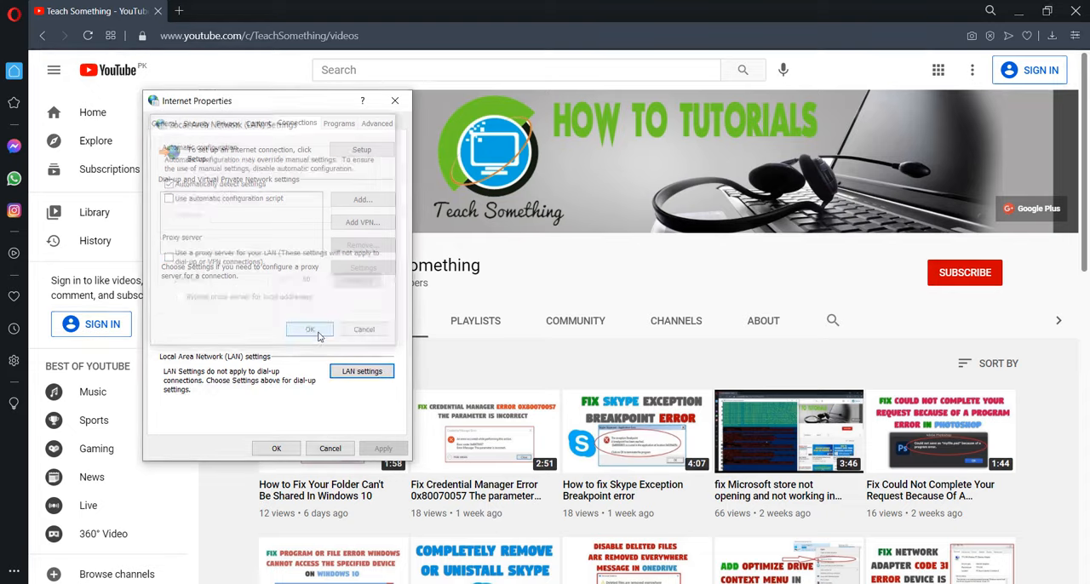
{"action": "left_click", "coordinate": [276, 448]}
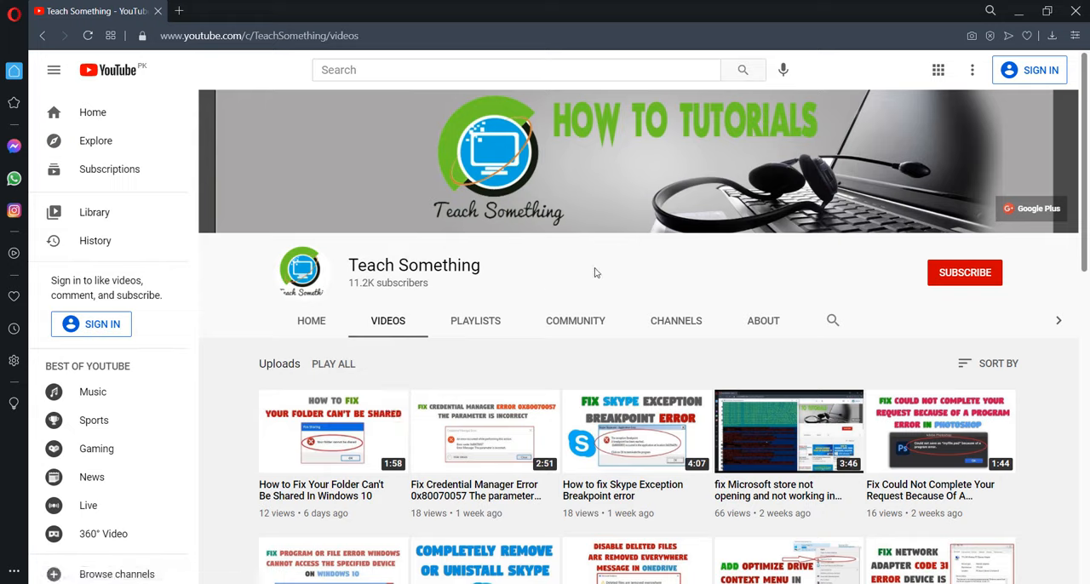
{"action": "mouse_move", "coordinate": [405, 296]}
{"action": "type", "text": "c"}
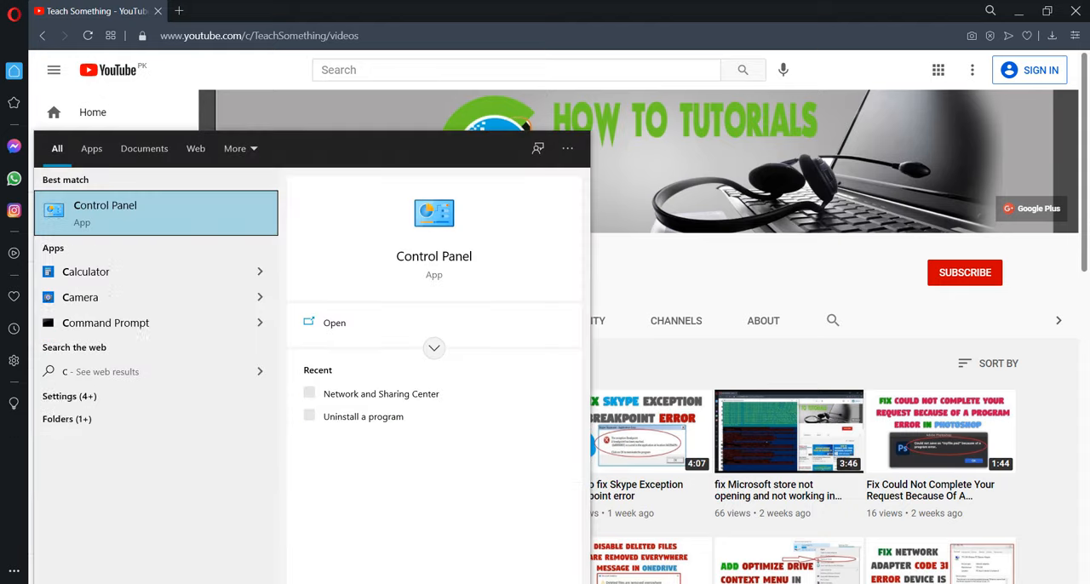
- Search 'chrome' in Start and launch Google Chrome
{"action": "type", "text": "hro"}
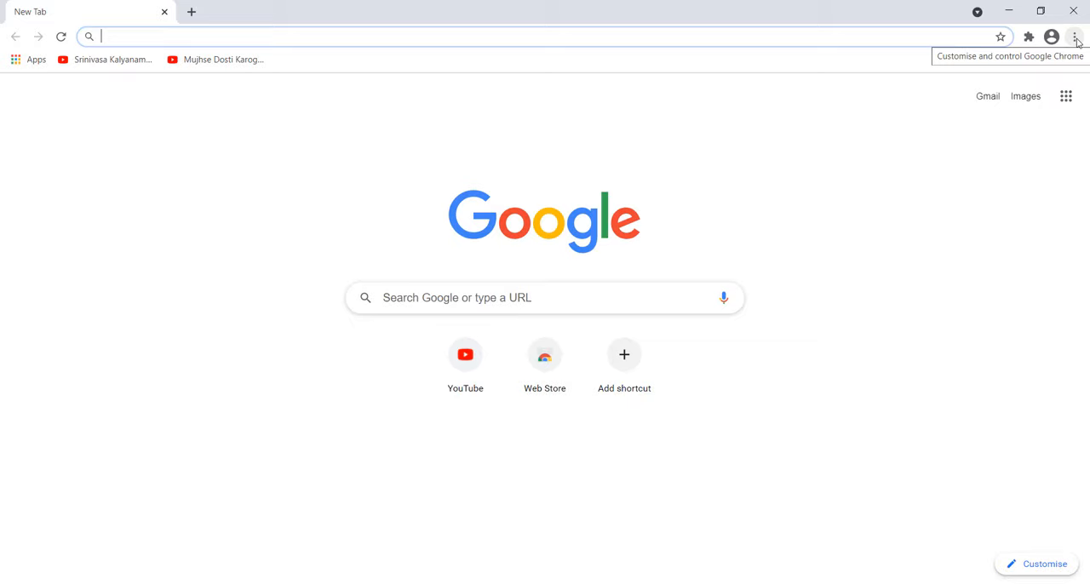
- Clear last-hour cookies and site data only, keeping browsing history, via Privacy and security
{"action": "left_click", "coordinate": [1075, 38]}
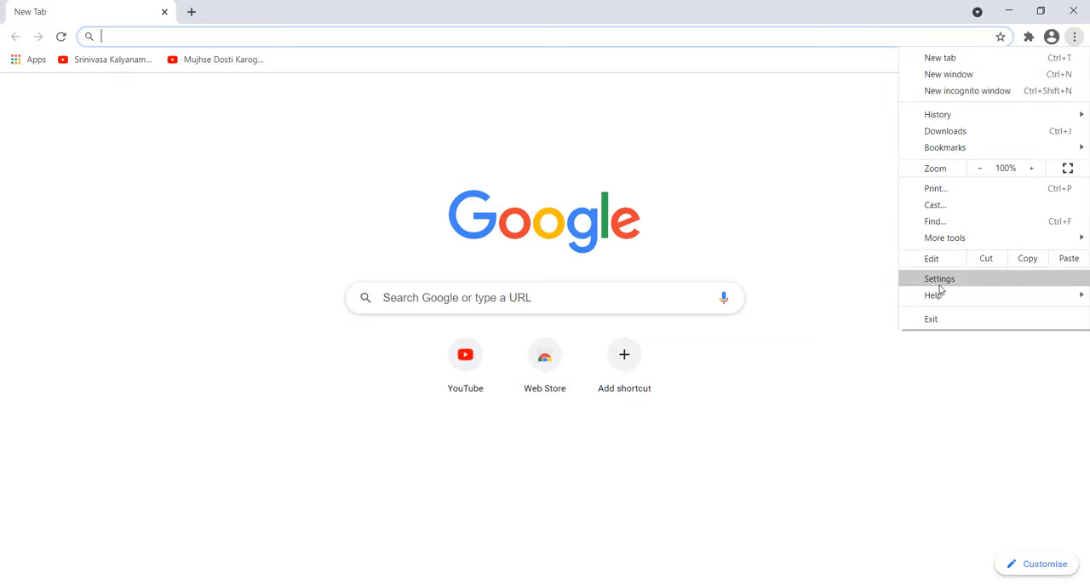
{"action": "left_click", "coordinate": [940, 279]}
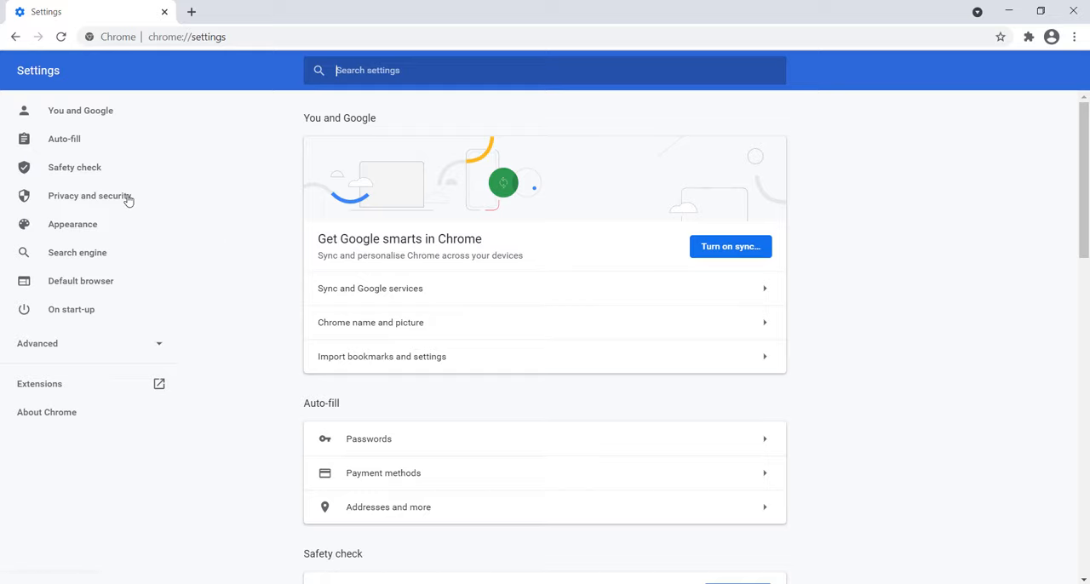
{"action": "left_click", "coordinate": [88, 196]}
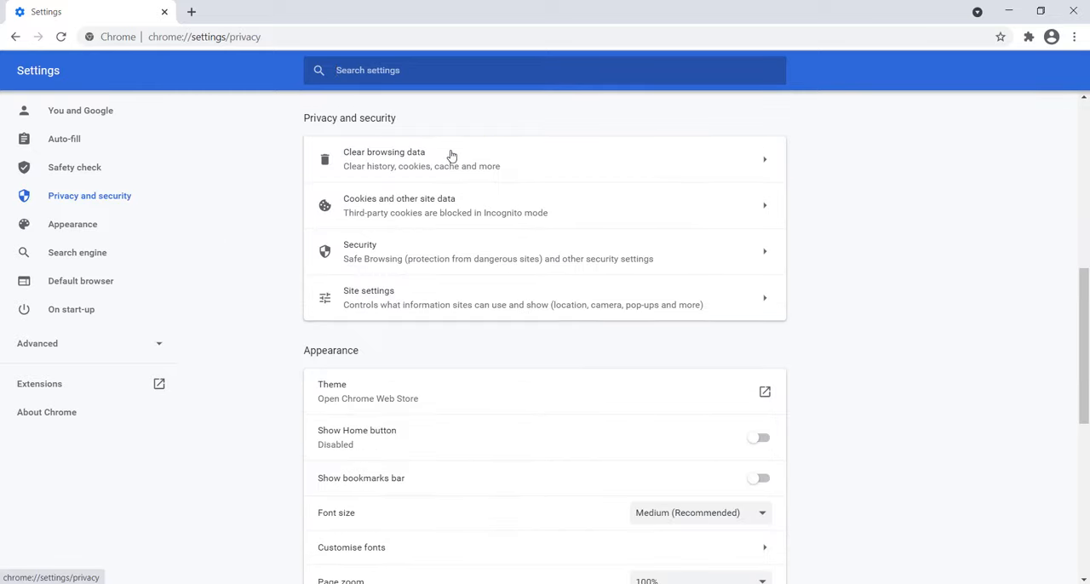
{"action": "left_click", "coordinate": [383, 158]}
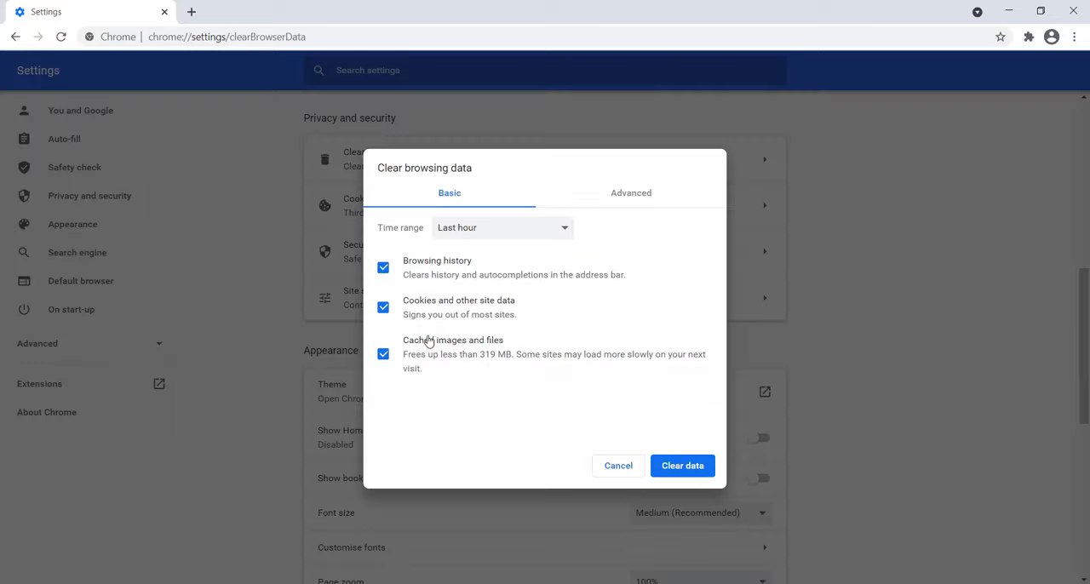
{"action": "left_click", "coordinate": [501, 229]}
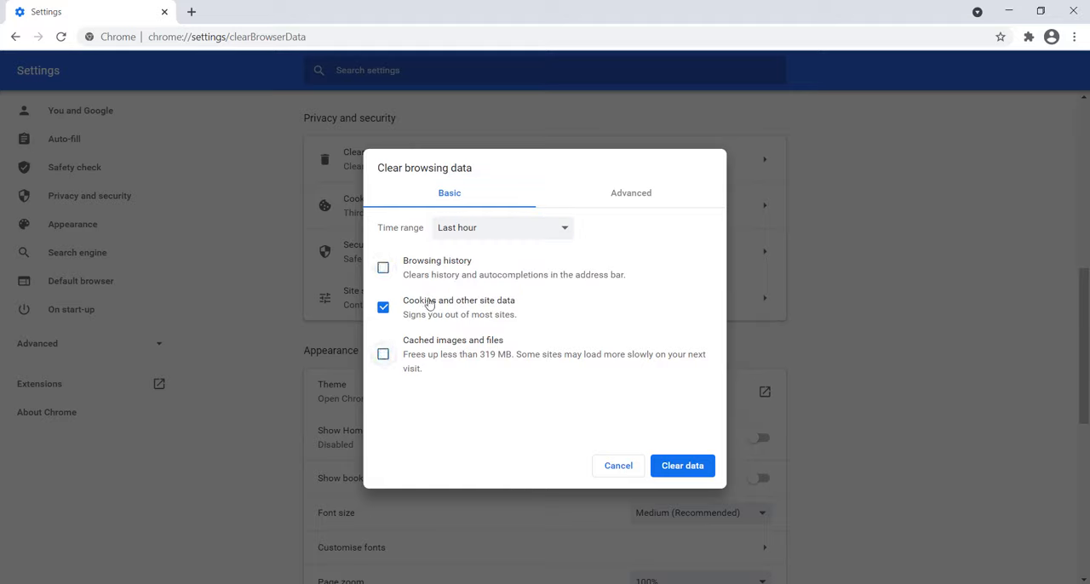
{"action": "mouse_move", "coordinate": [504, 316]}
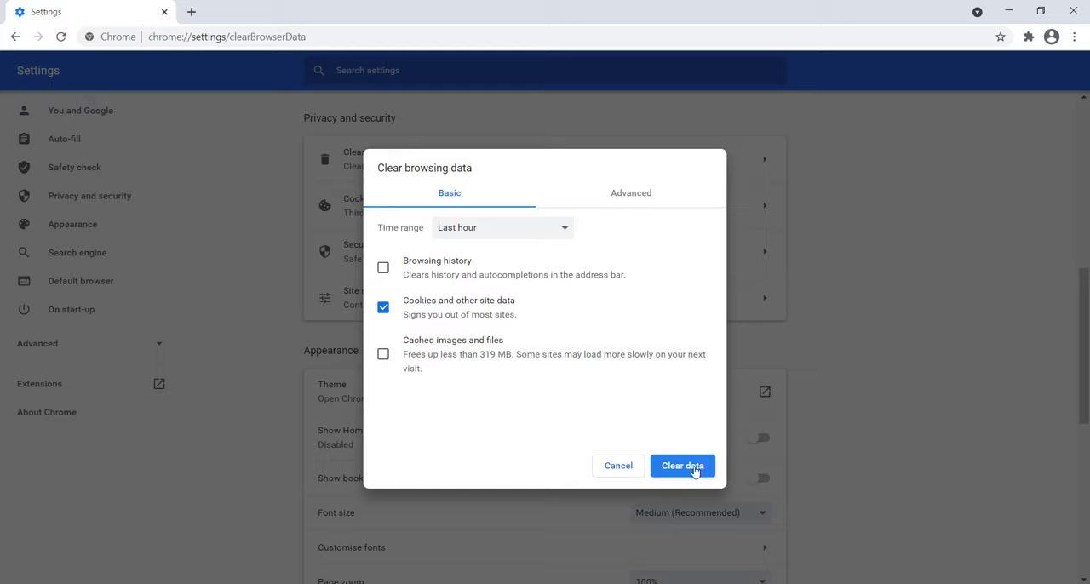
{"action": "left_click", "coordinate": [682, 467]}
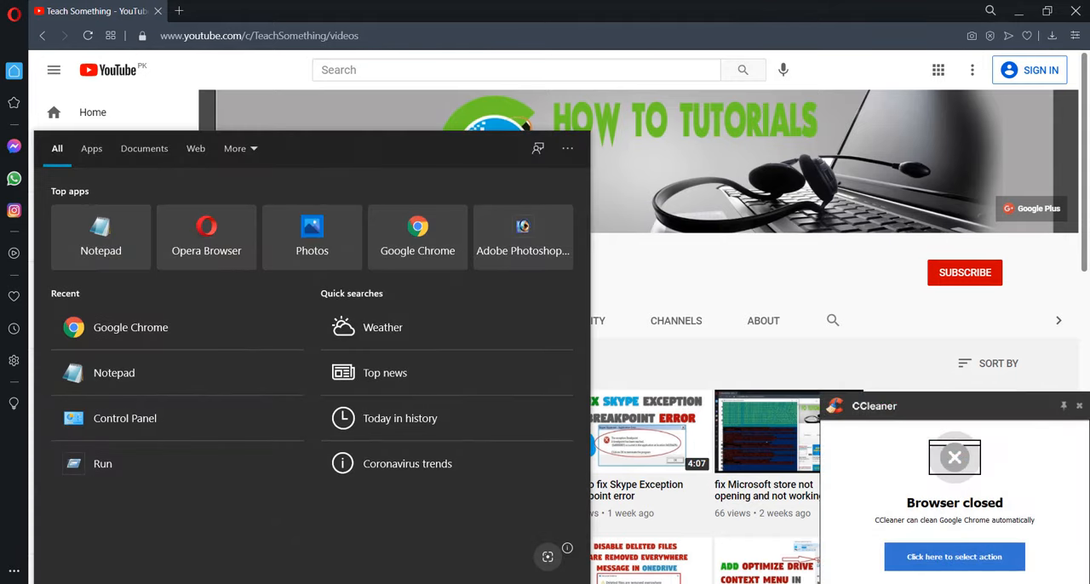
- Relaunch Chrome from Start and show the Extensions page with its side navigation panel
{"action": "type", "text": "goo"}
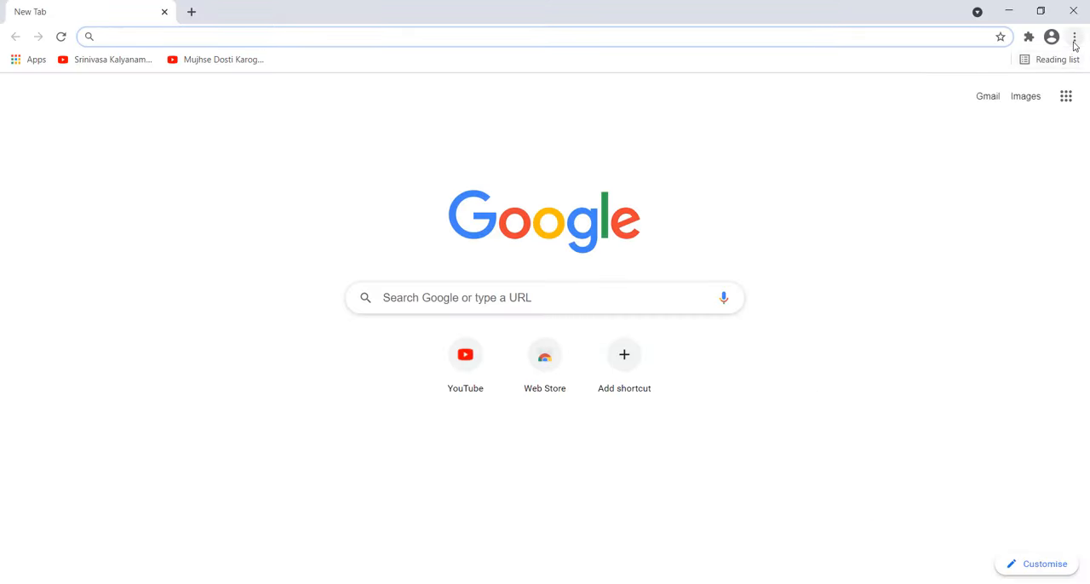
{"action": "left_click", "coordinate": [1073, 38]}
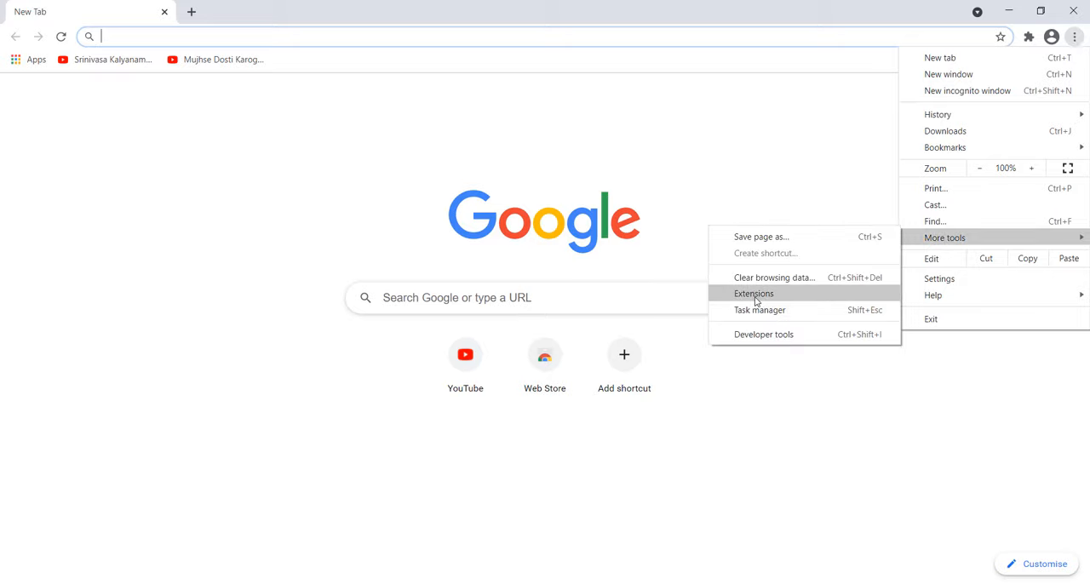
{"action": "left_click", "coordinate": [753, 293]}
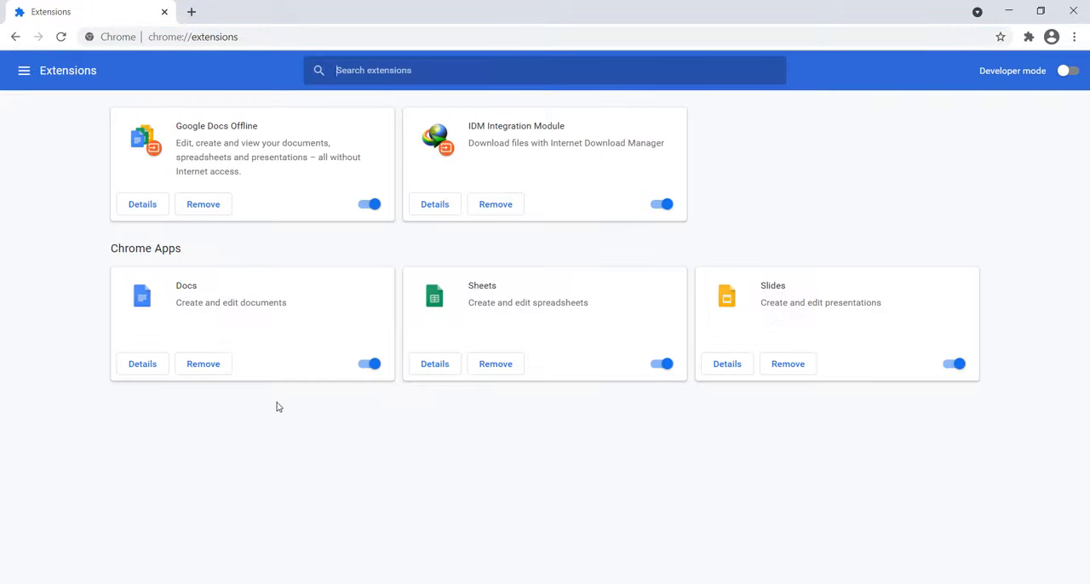
{"action": "left_click", "coordinate": [24, 70]}
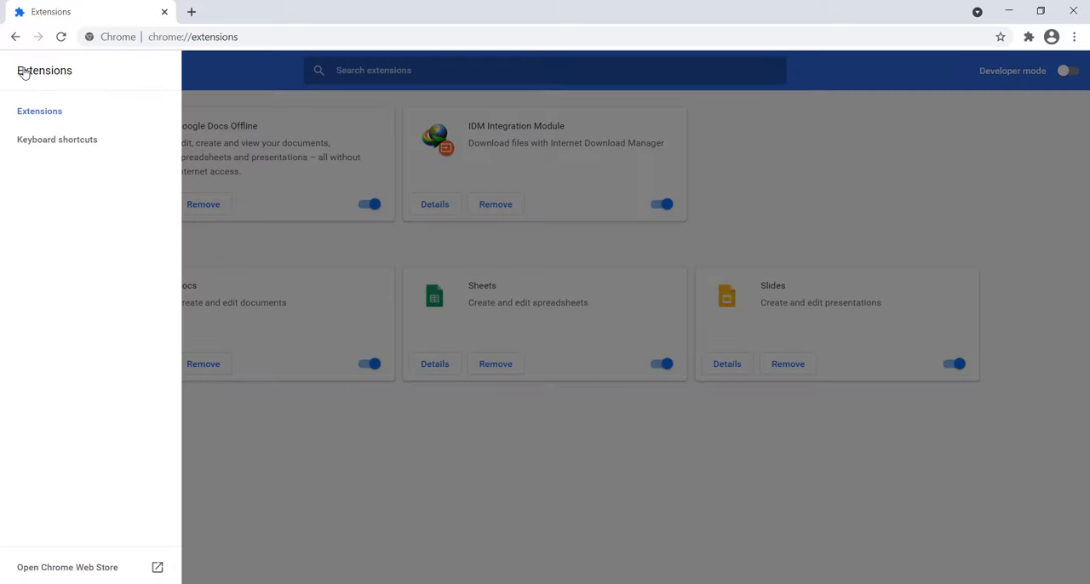
{"action": "mouse_move", "coordinate": [58, 576]}
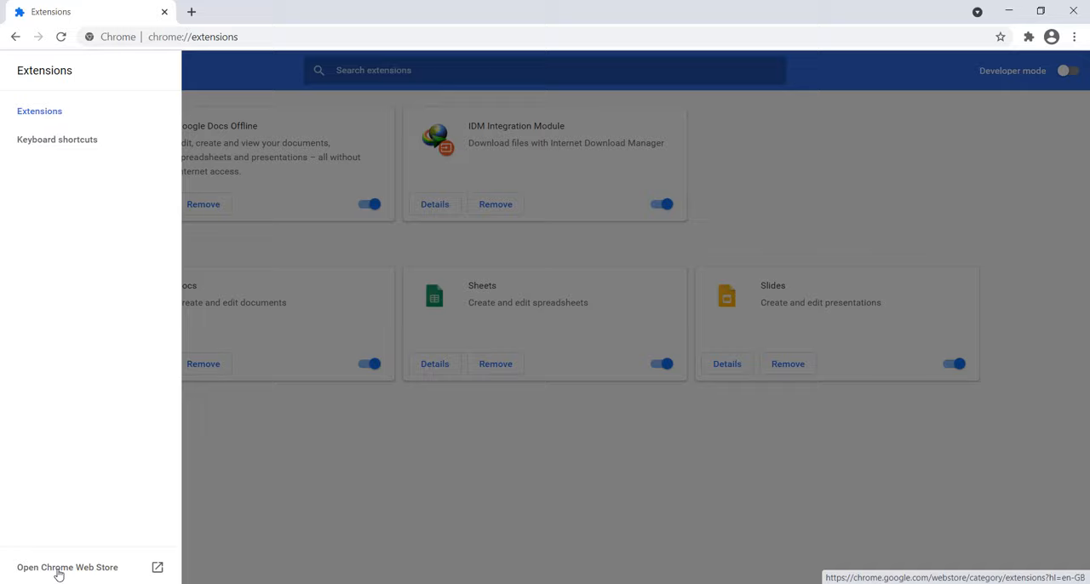
- Launch the Chrome Web Store from the Extensions side menu
{"action": "left_click", "coordinate": [67, 567]}
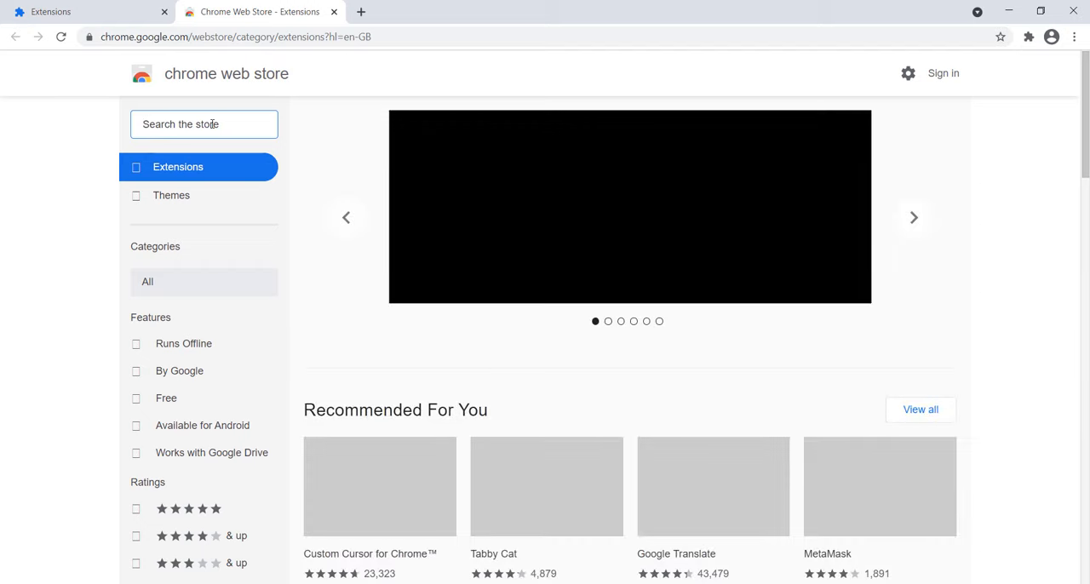
- Search the Chrome Web Store for 'hola vpn' using a suggested search
{"action": "type", "text": "hola vpn"}
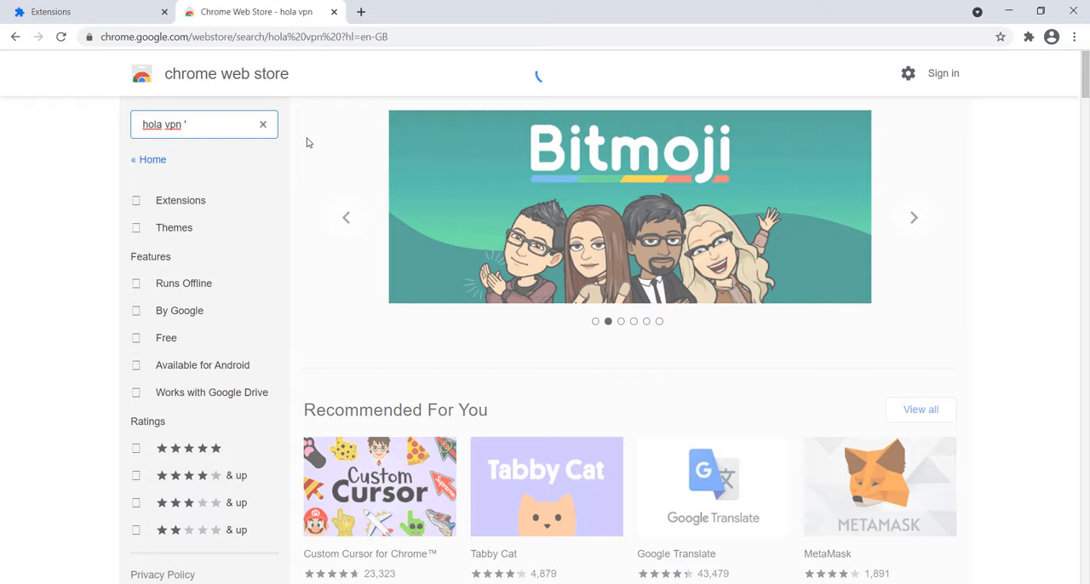
{"action": "left_click", "coordinate": [205, 125]}
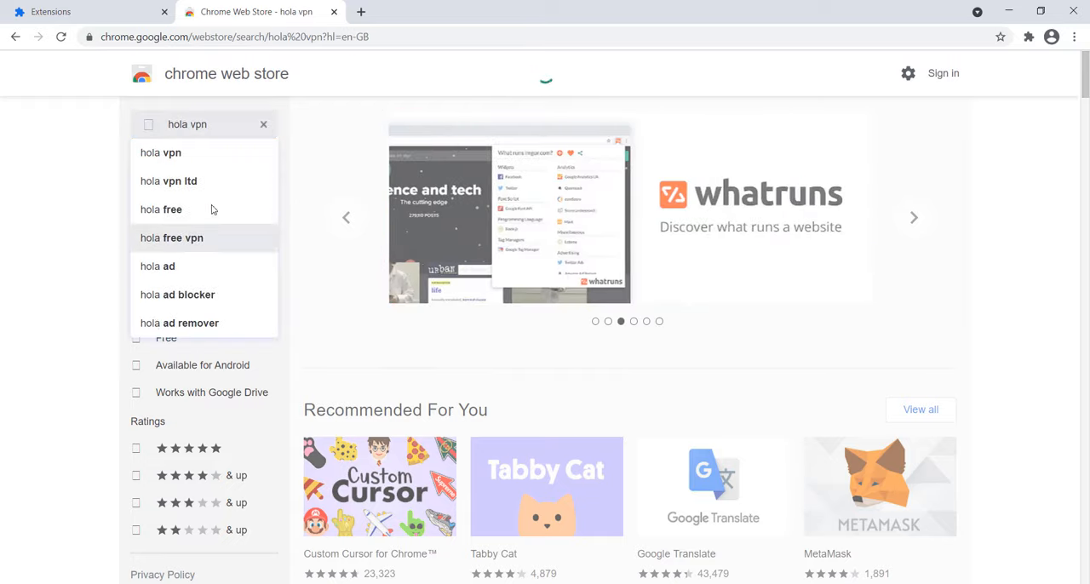
{"action": "left_click", "coordinate": [168, 180]}
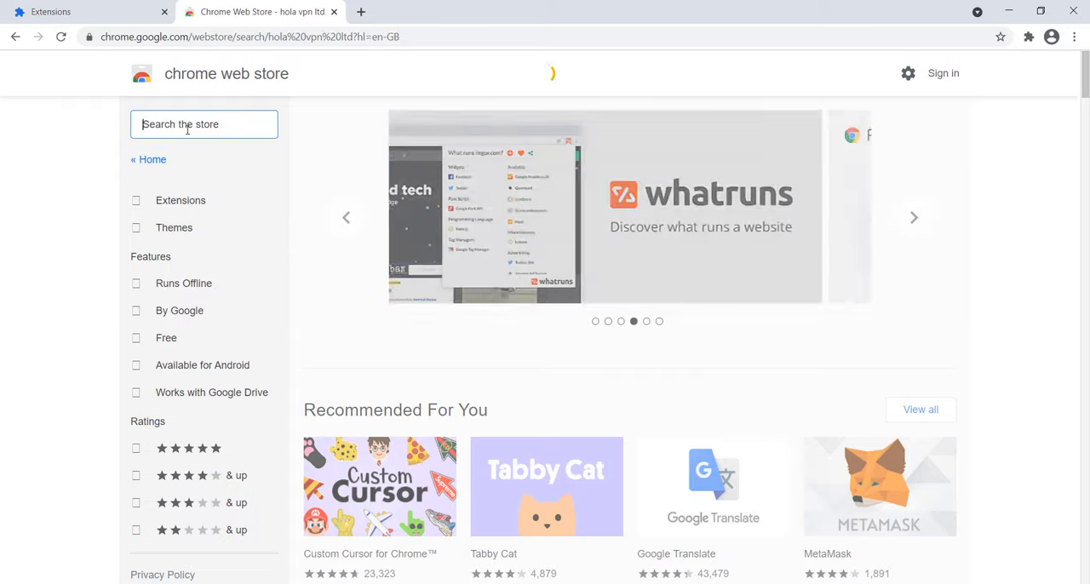
{"action": "type", "text": "hola vpn"}
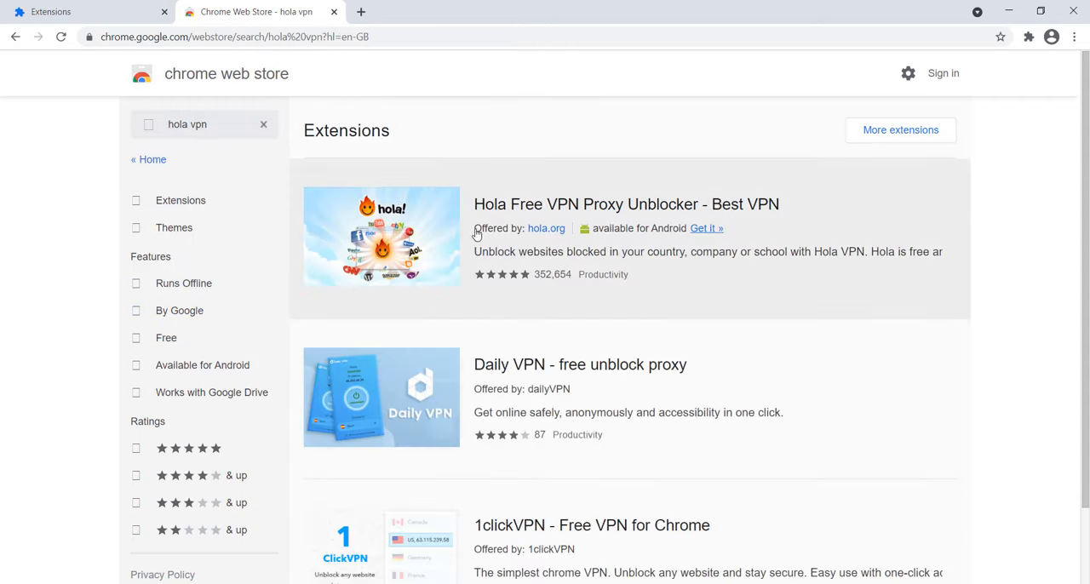
- Bring up the Hola Free VPN Proxy Unblocker listing from the search results
{"action": "left_click", "coordinate": [627, 204]}
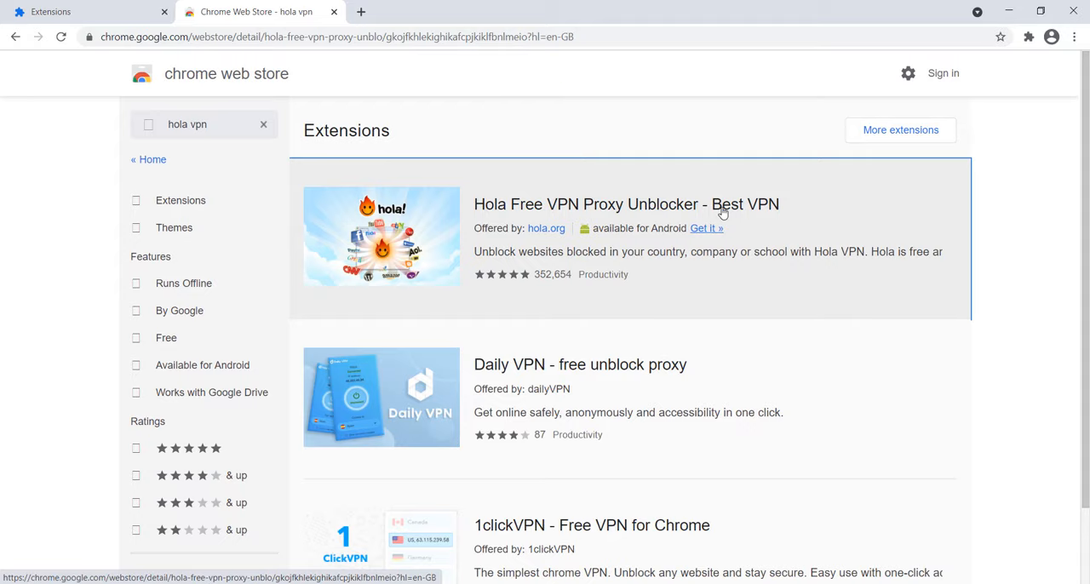
{"action": "left_click", "coordinate": [580, 364]}
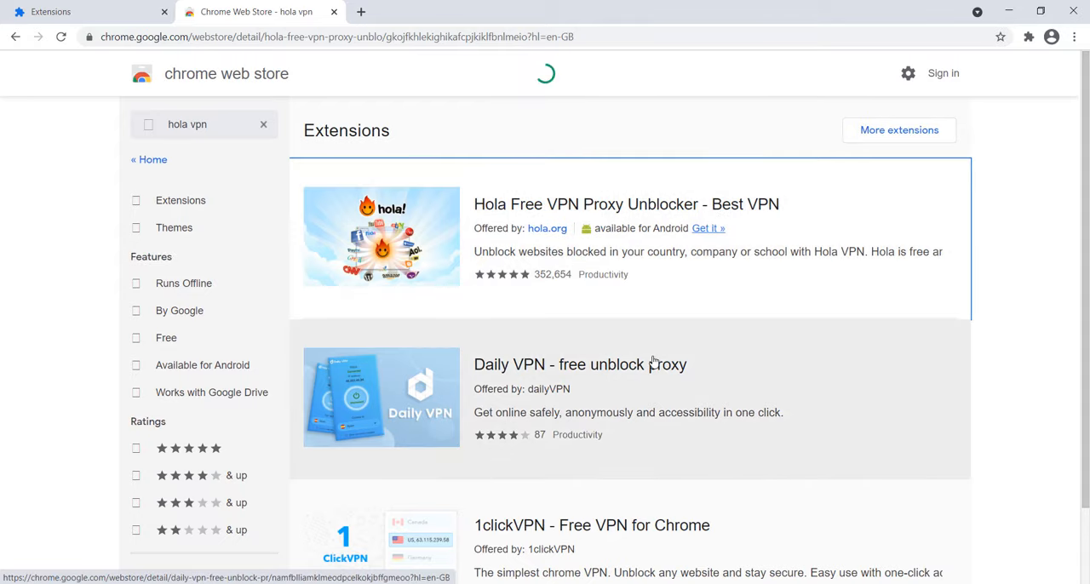
{"action": "left_click", "coordinate": [204, 122]}
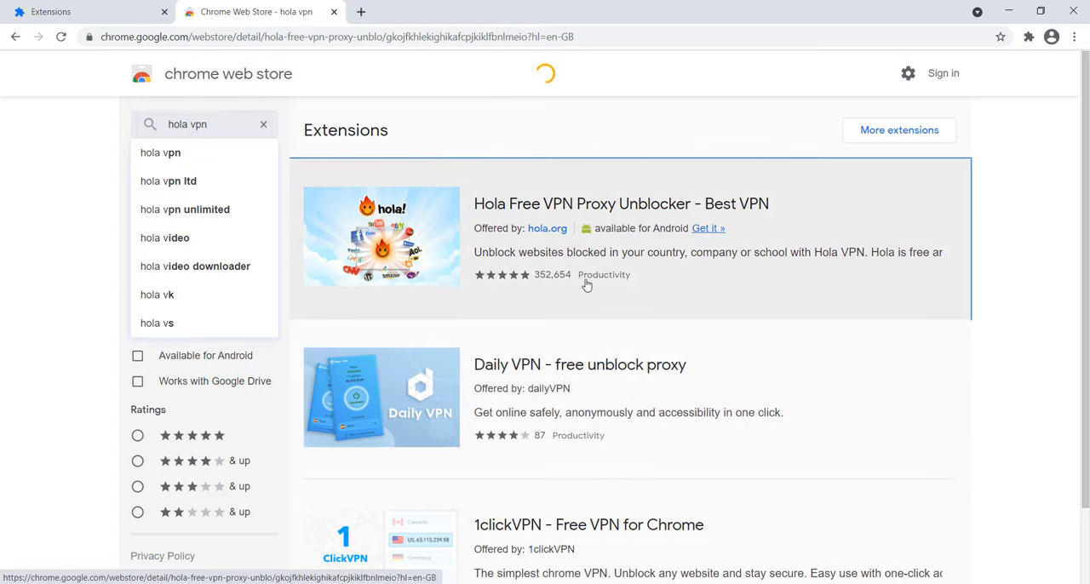
{"action": "left_click", "coordinate": [620, 205]}
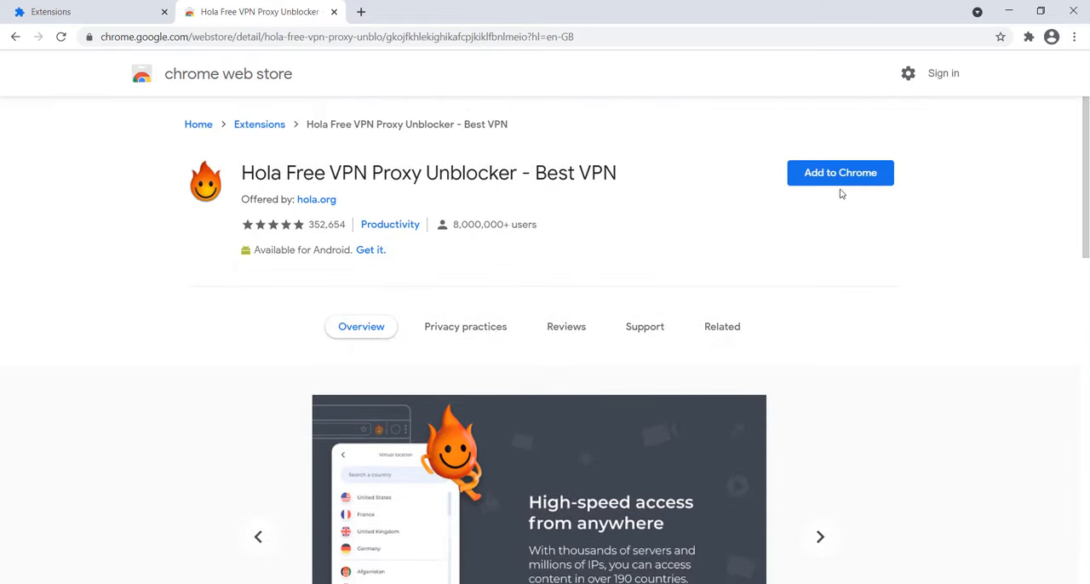
- Add Hola Free VPN Proxy Unblocker to Chrome and dismiss the 'added to Chrome' popup
{"action": "left_click", "coordinate": [839, 174]}
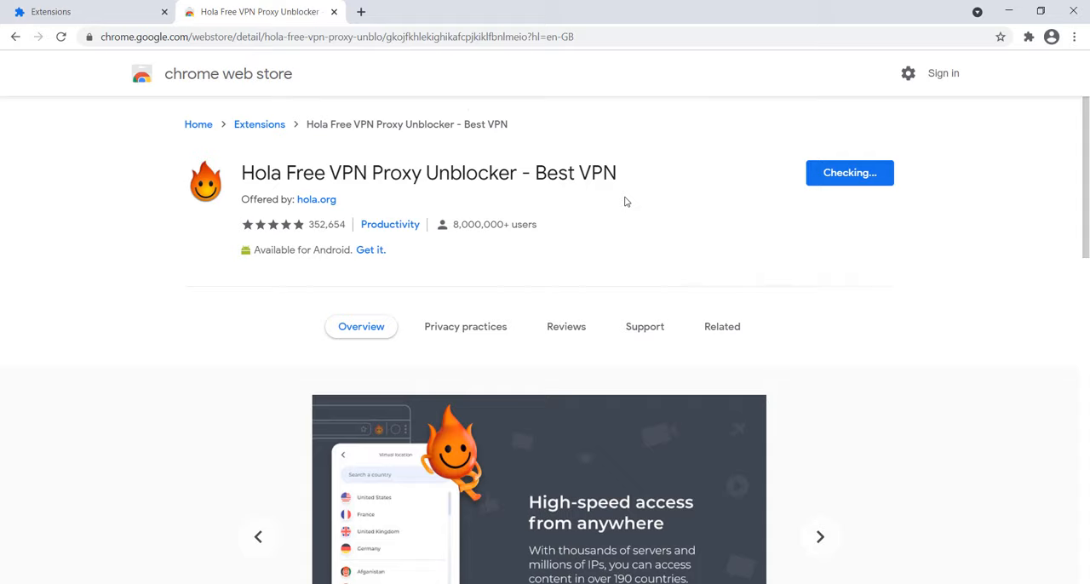
{"action": "mouse_move", "coordinate": [651, 252]}
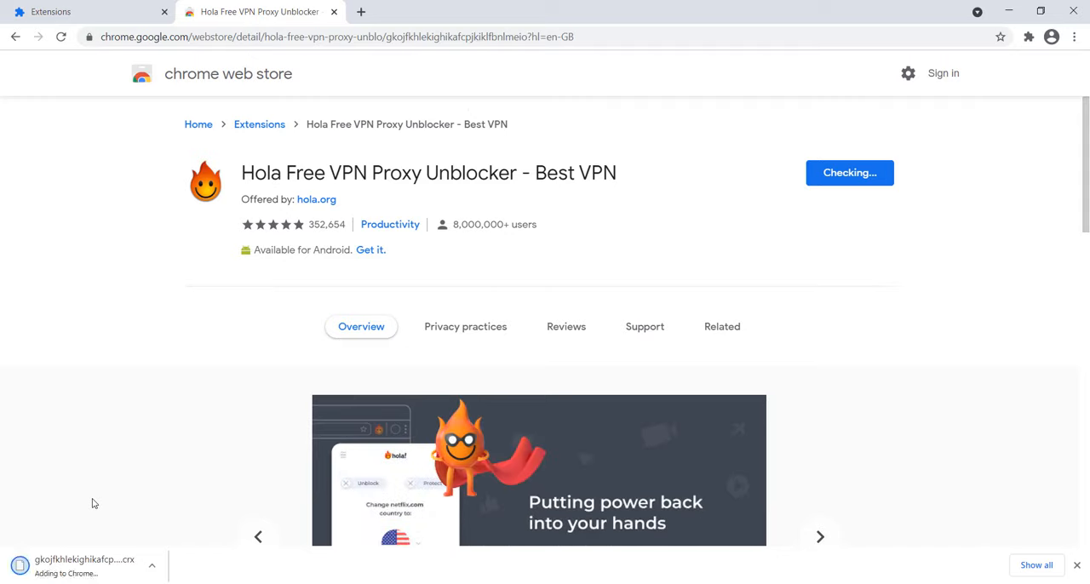
{"action": "mouse_move", "coordinate": [202, 557]}
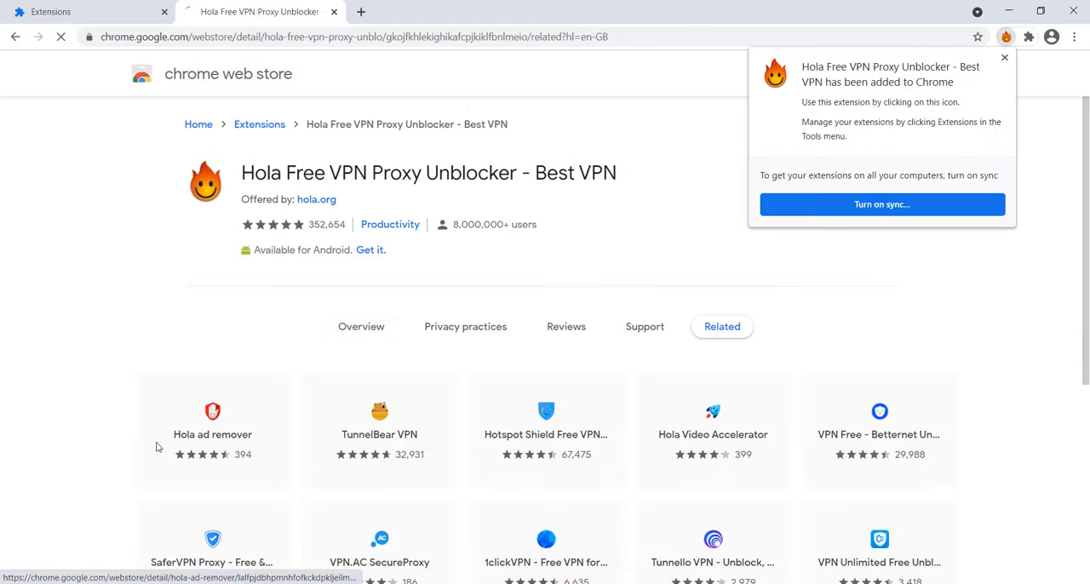
{"action": "left_click", "coordinate": [1005, 58]}
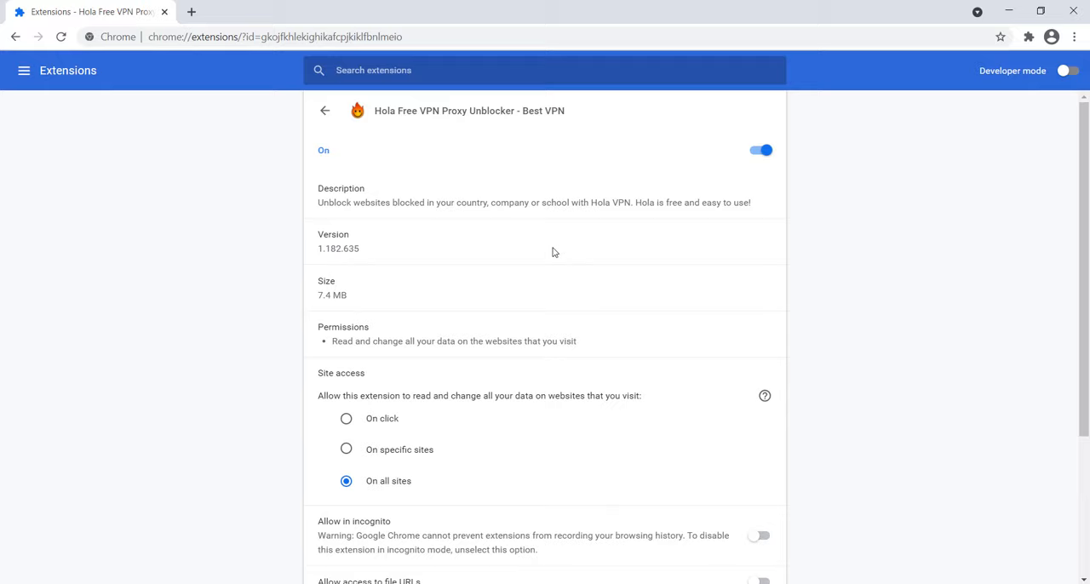
- Review the Hola extension details, then start a new tab showing the Google page
{"action": "left_click", "coordinate": [1073, 38]}
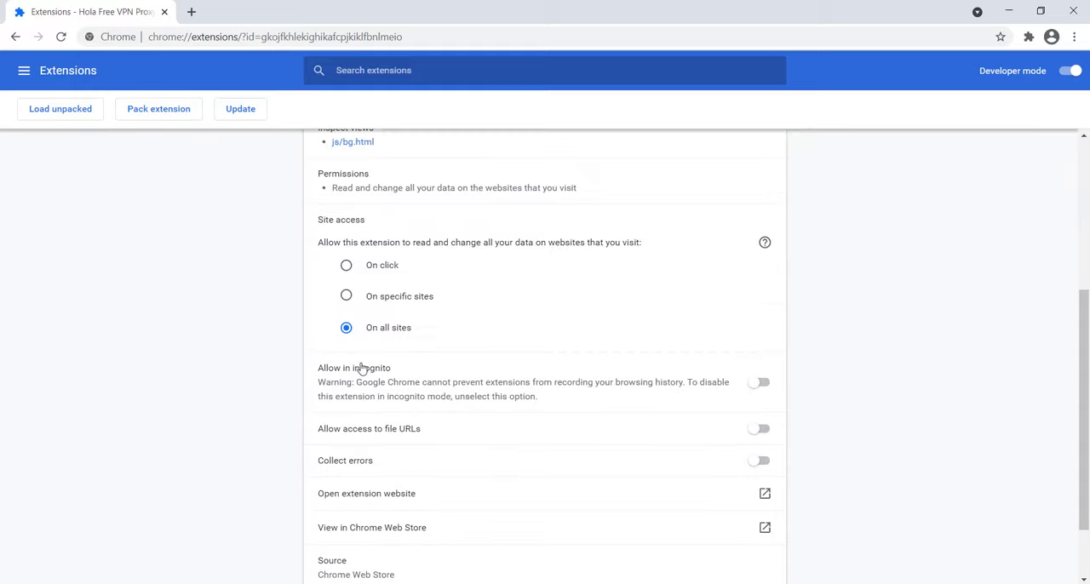
{"action": "left_click", "coordinate": [361, 10]}
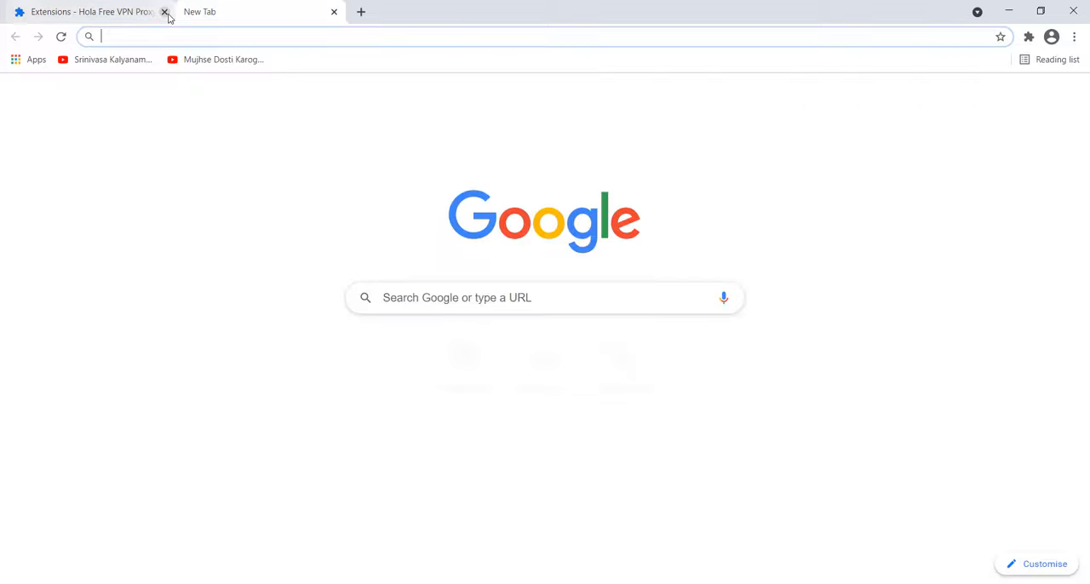
- Close the extension details tab and launch Hola VPN from the extensions puzzle menu
{"action": "left_click", "coordinate": [165, 11]}
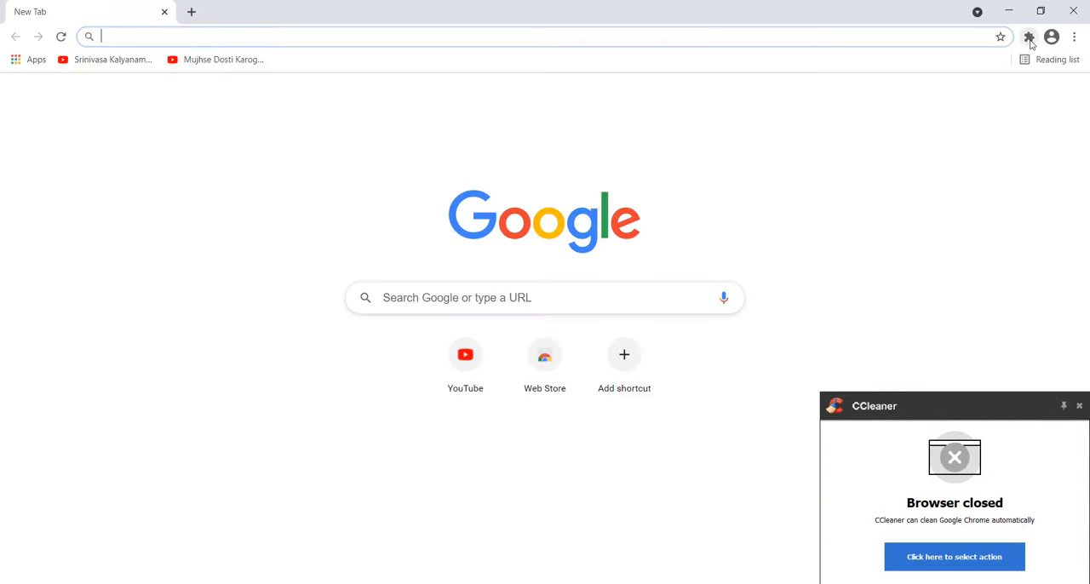
{"action": "left_click", "coordinate": [1029, 37]}
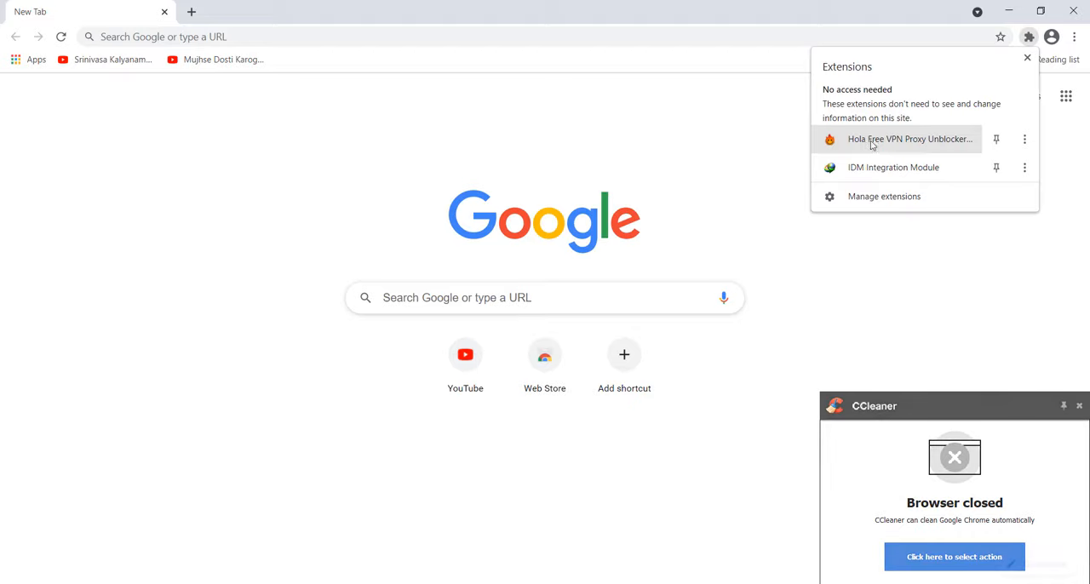
{"action": "left_click", "coordinate": [910, 140]}
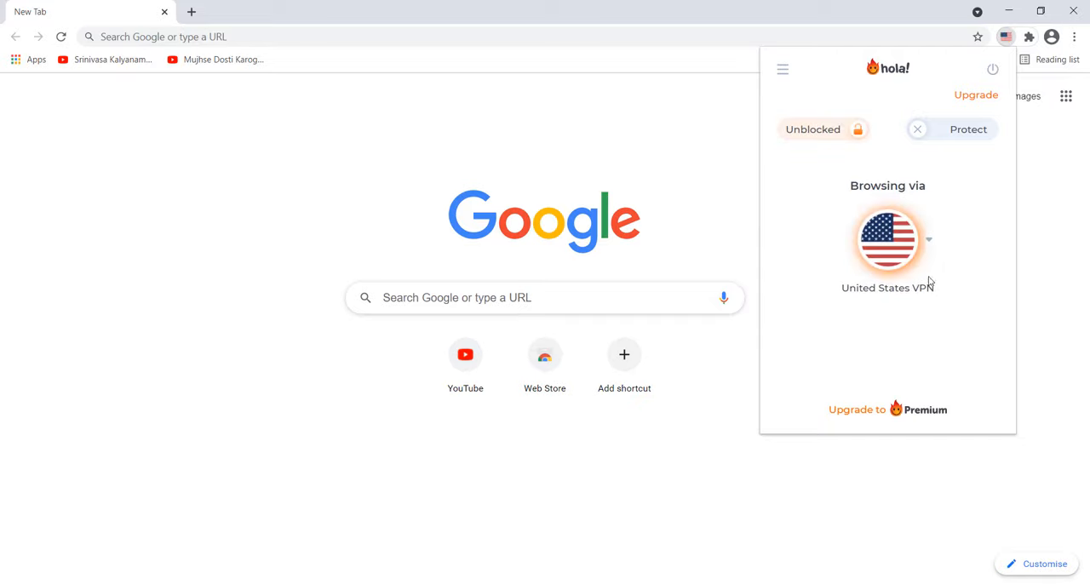
- Choose a country from Hola VPN's Virtual location list
{"action": "left_click", "coordinate": [887, 240]}
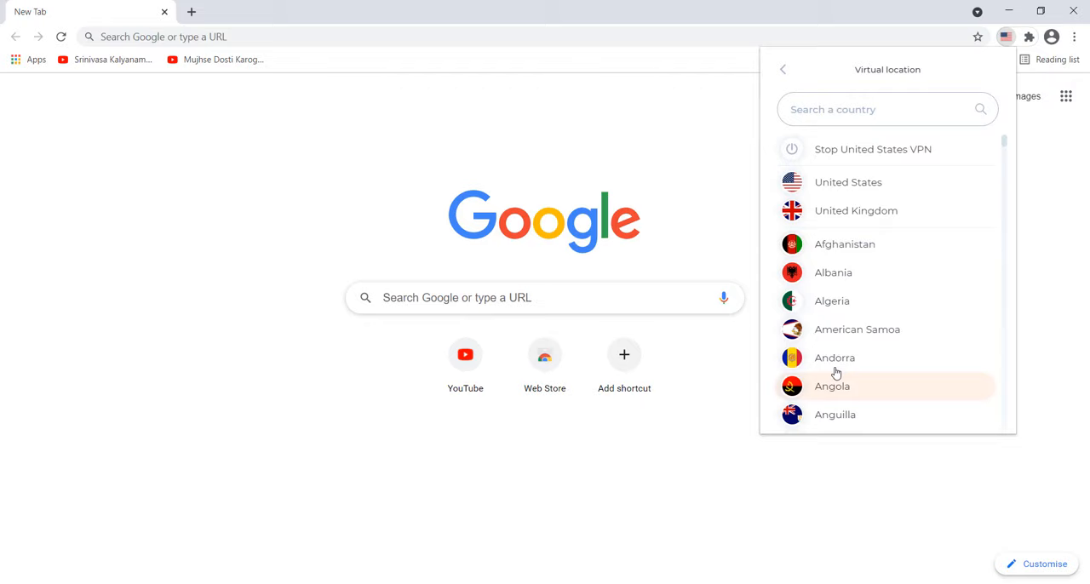
{"action": "scroll", "scroll_direction": "down", "scroll_amount": 3}
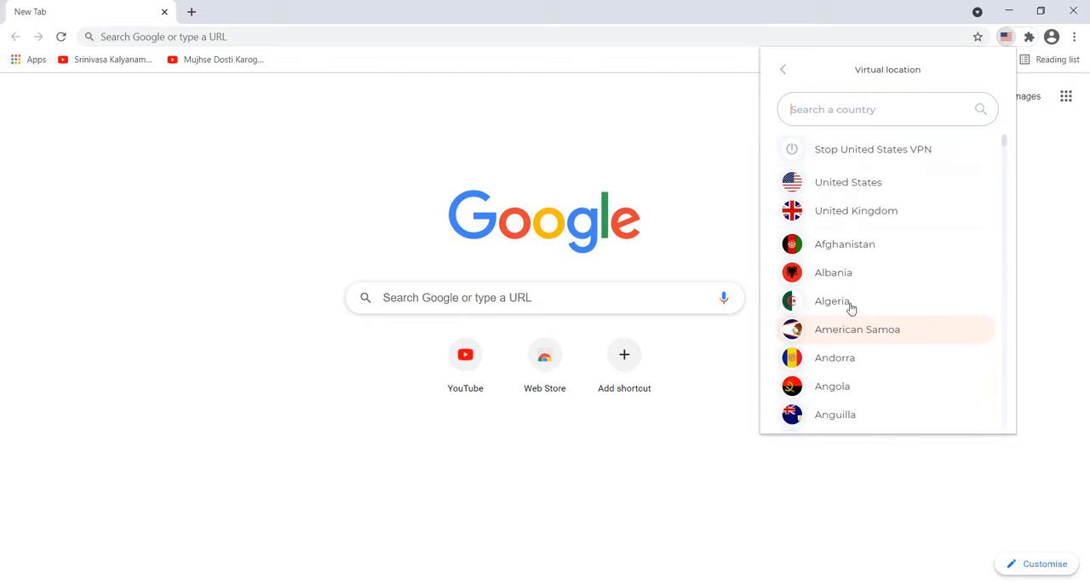
{"action": "left_click", "coordinate": [855, 211]}
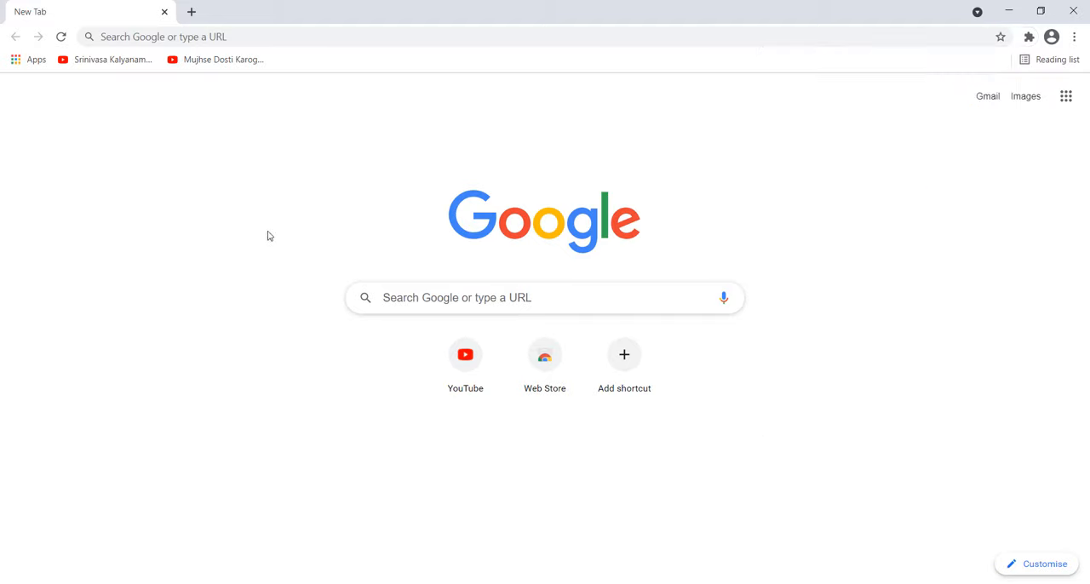
{"action": "mouse_move", "coordinate": [323, 269]}
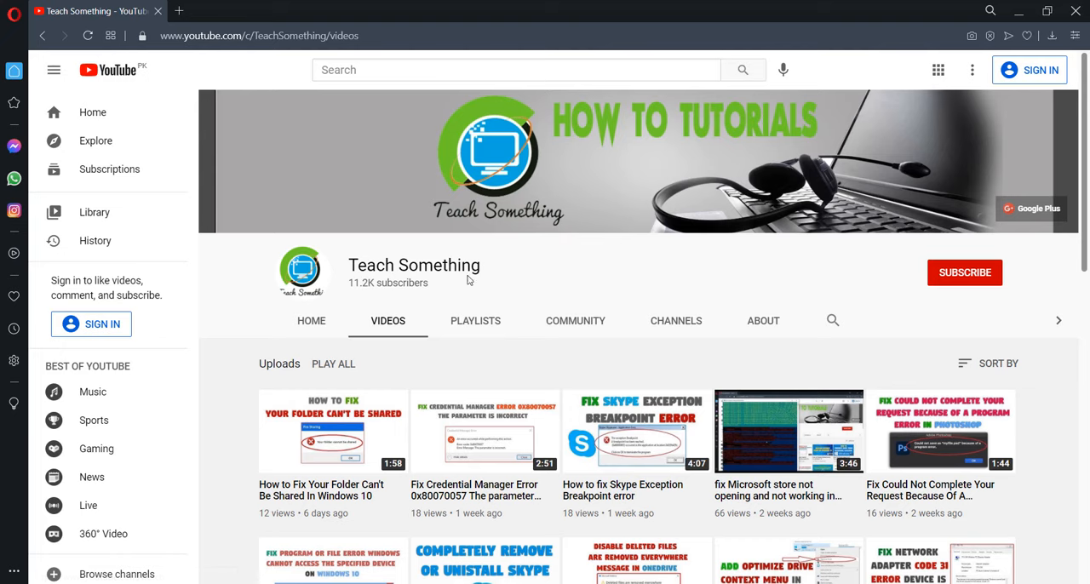
{"action": "mouse_move", "coordinate": [532, 271]}
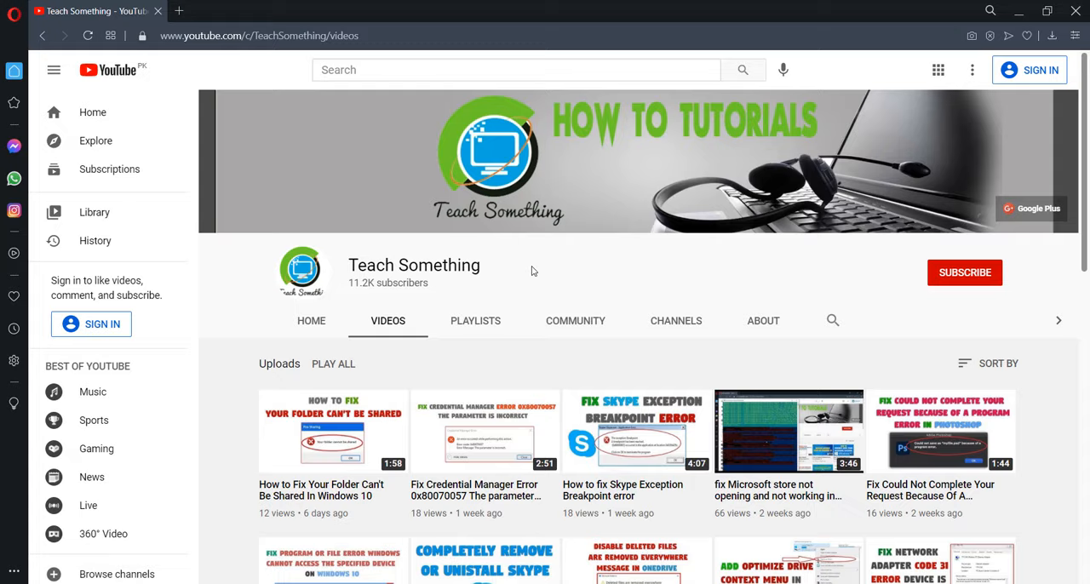